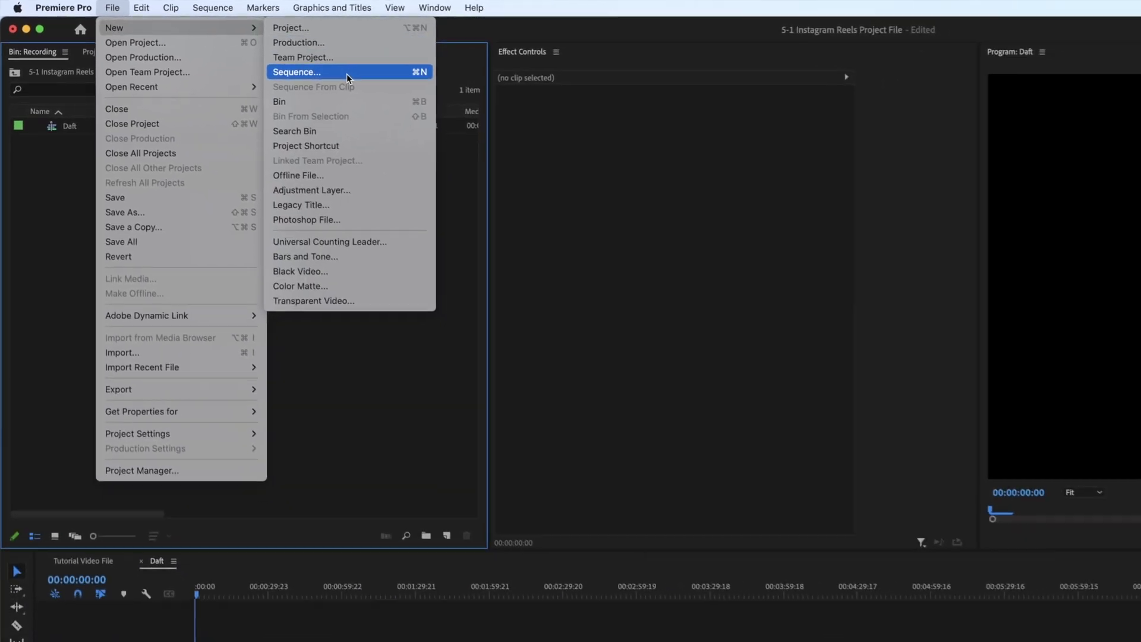
# - Create a new sequence named 'Master 5-1 Vertical' and confirm it
pyautogui.click(296, 72)
pyautogui.write('Master 5-1 Vertical')
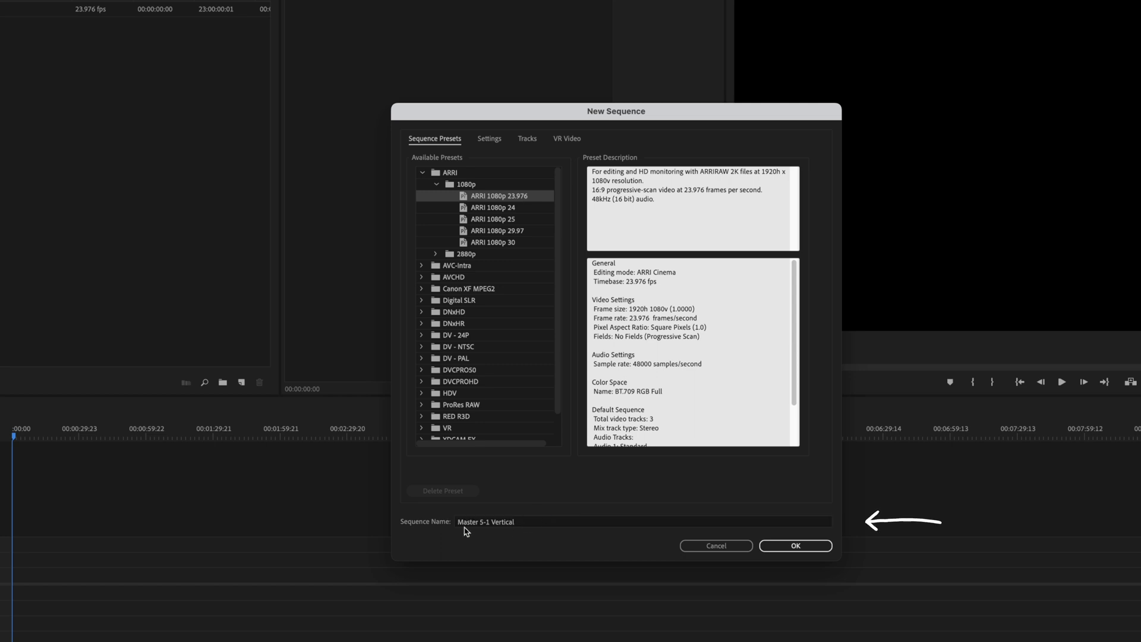
pyautogui.moveTo(673, 522)
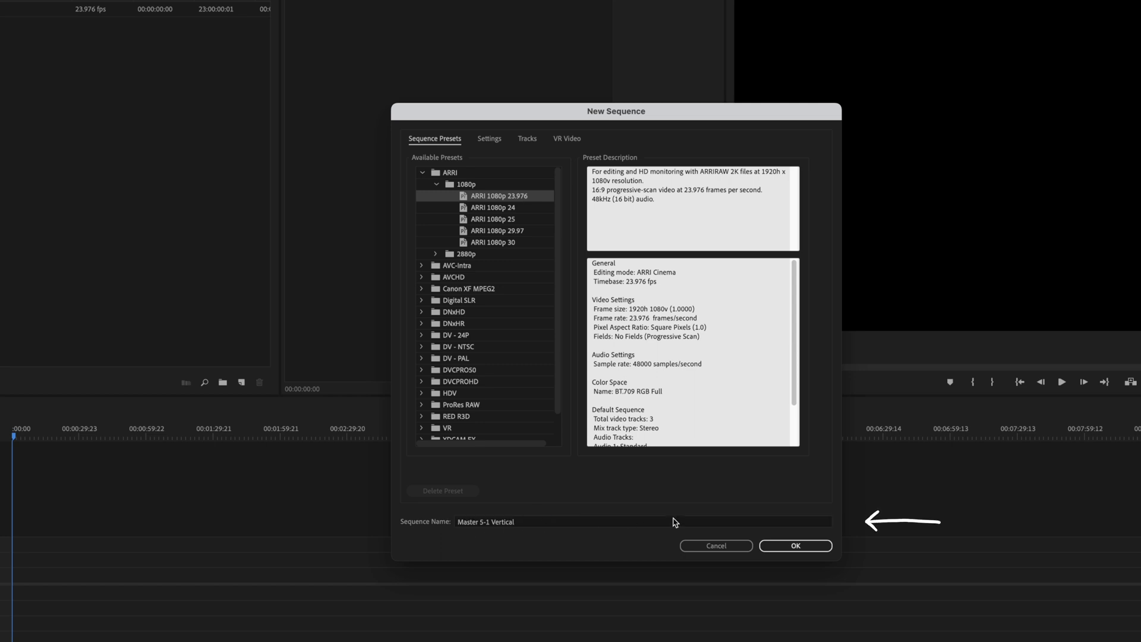
pyautogui.click(794, 545)
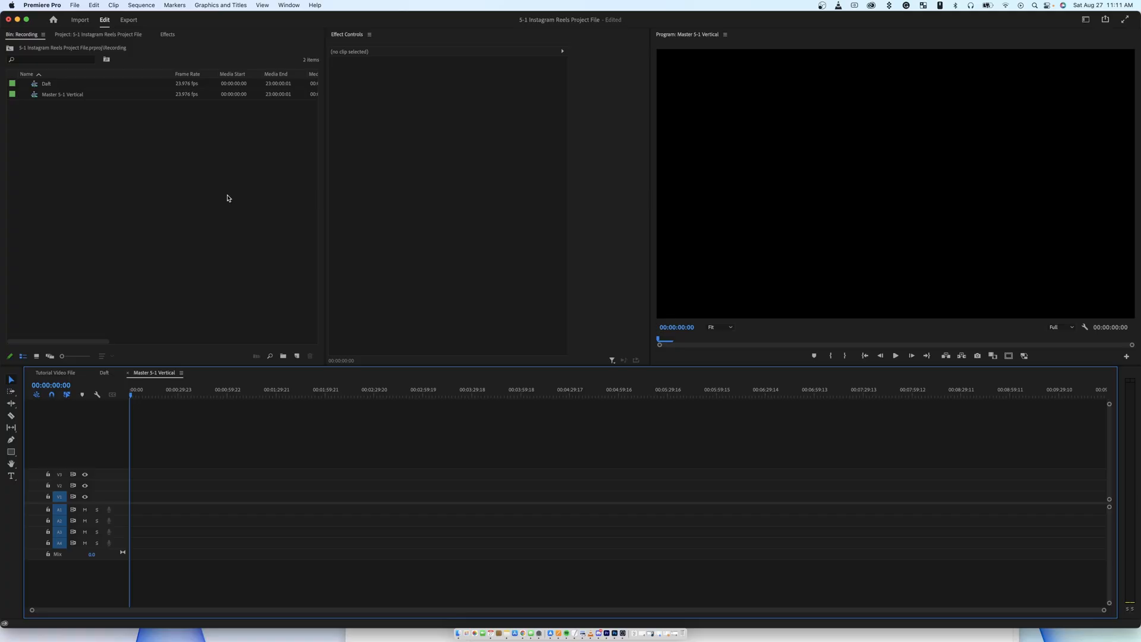
# - Open Sequence Settings for the Master 5-1 Vertical sequence
pyautogui.click(142, 6)
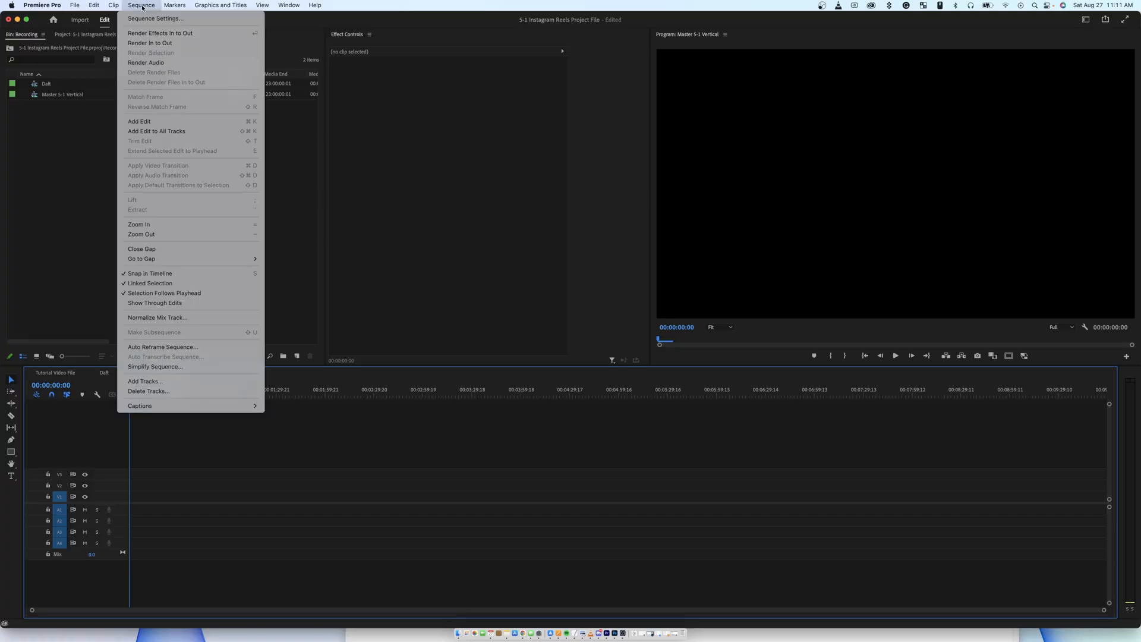
pyautogui.click(154, 18)
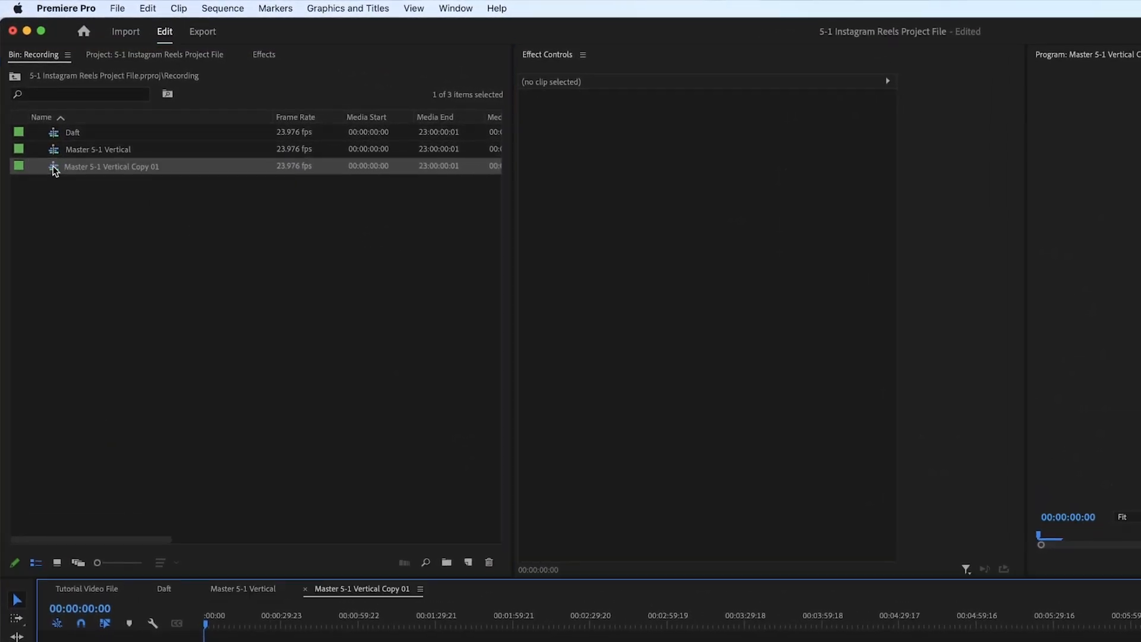
# - Set the copied sequence's vertical frame size to 384, giving 1080×384
pyautogui.click(224, 7)
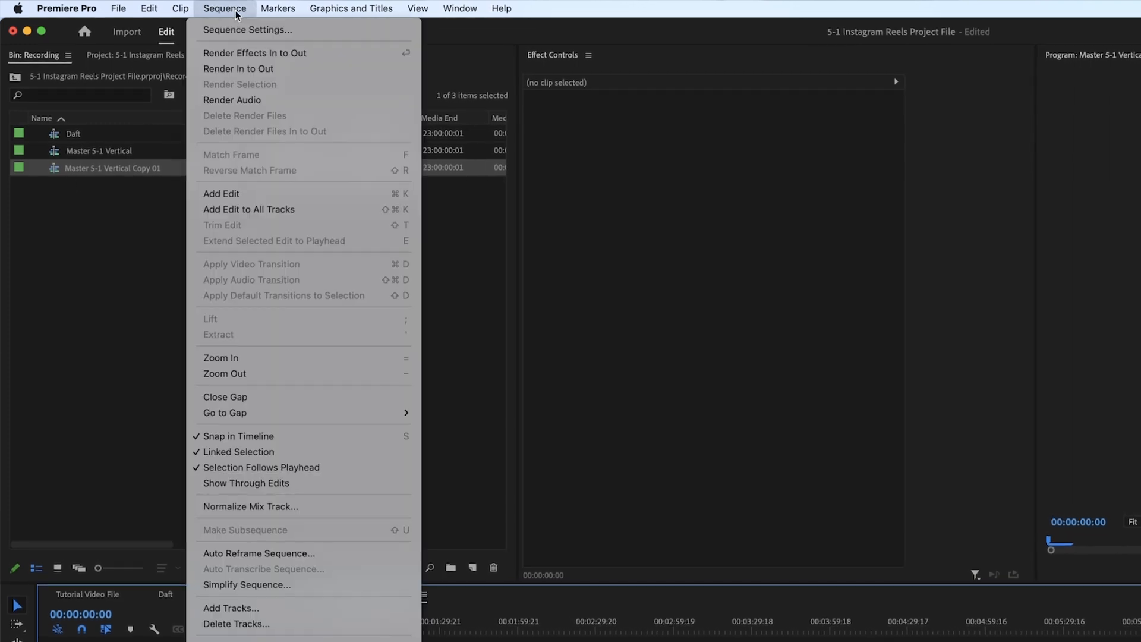
pyautogui.click(246, 30)
pyautogui.write('1920/5')
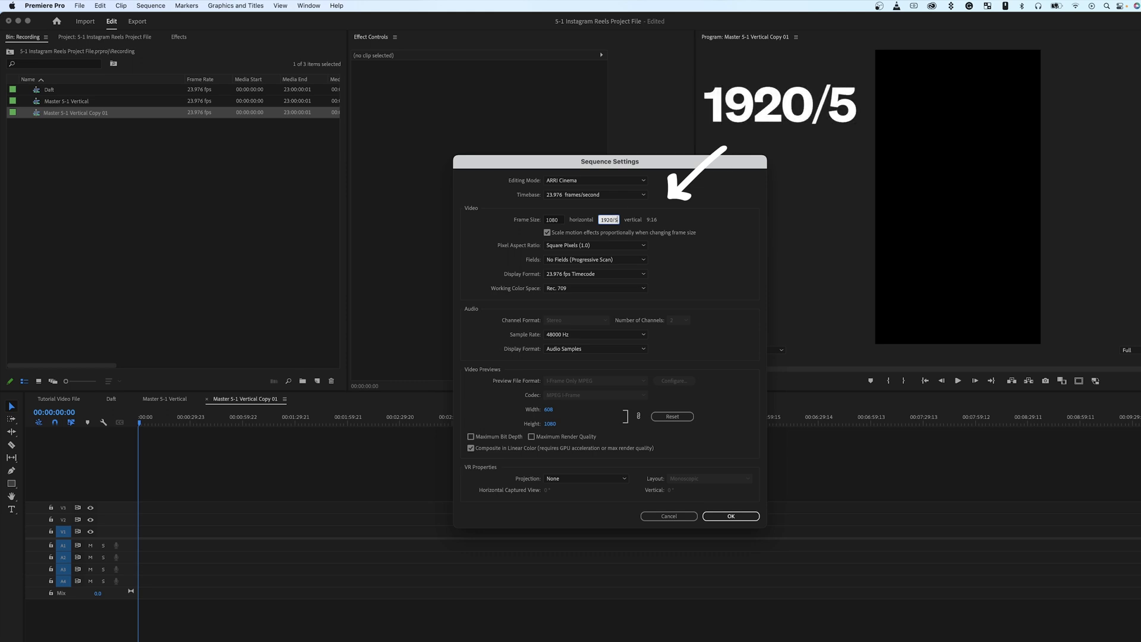
pyautogui.moveTo(726, 343)
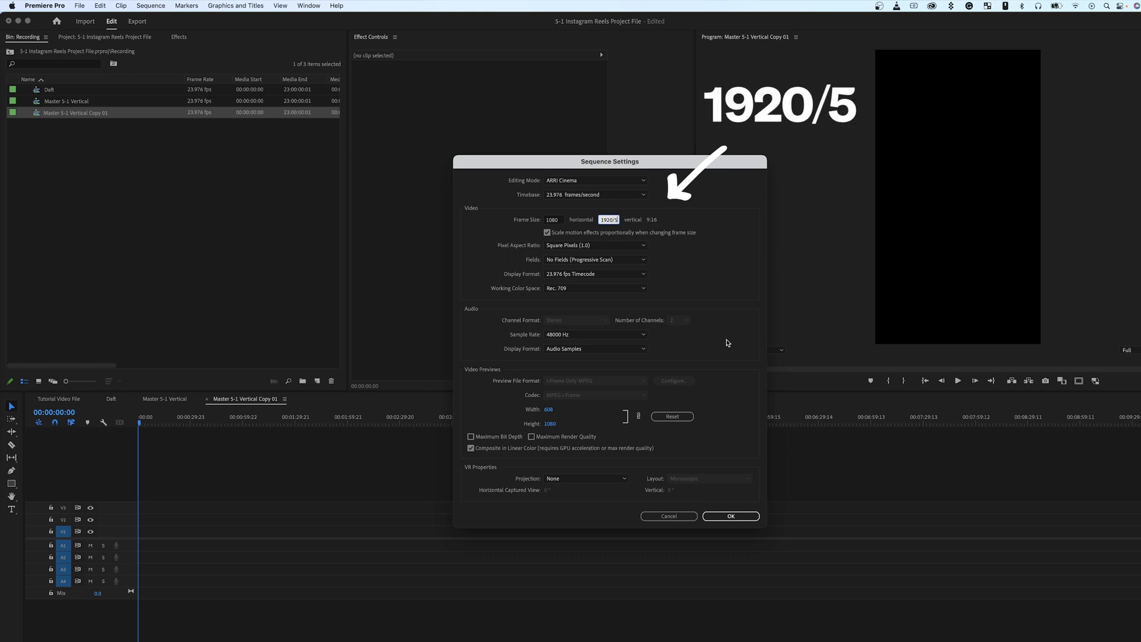
pyautogui.write('384')
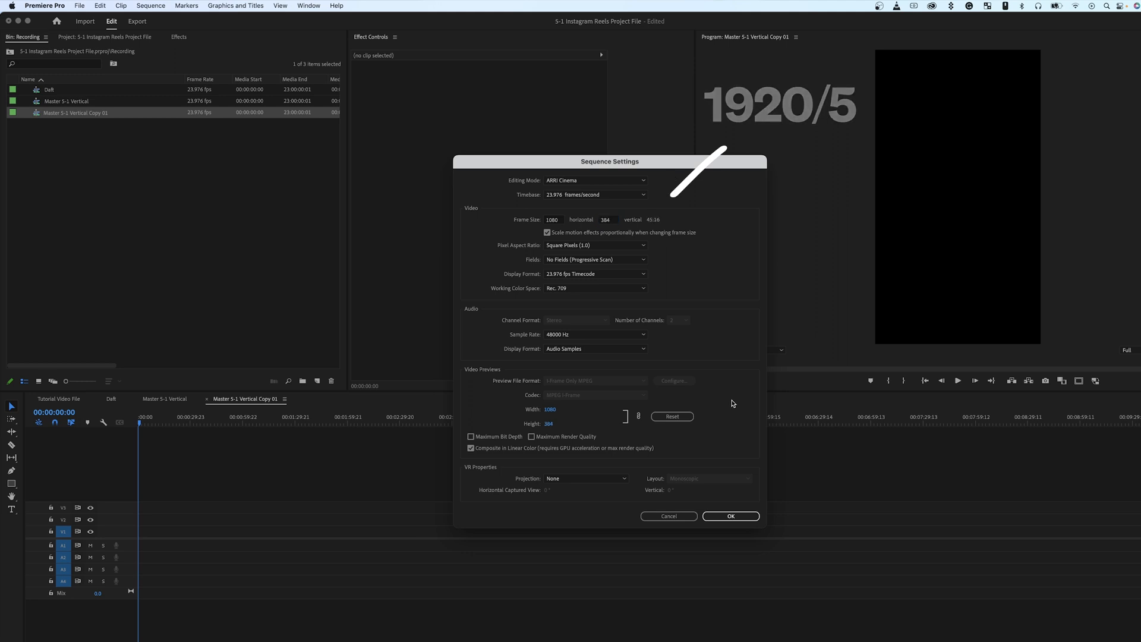
pyautogui.click(730, 516)
pyautogui.write('Video')
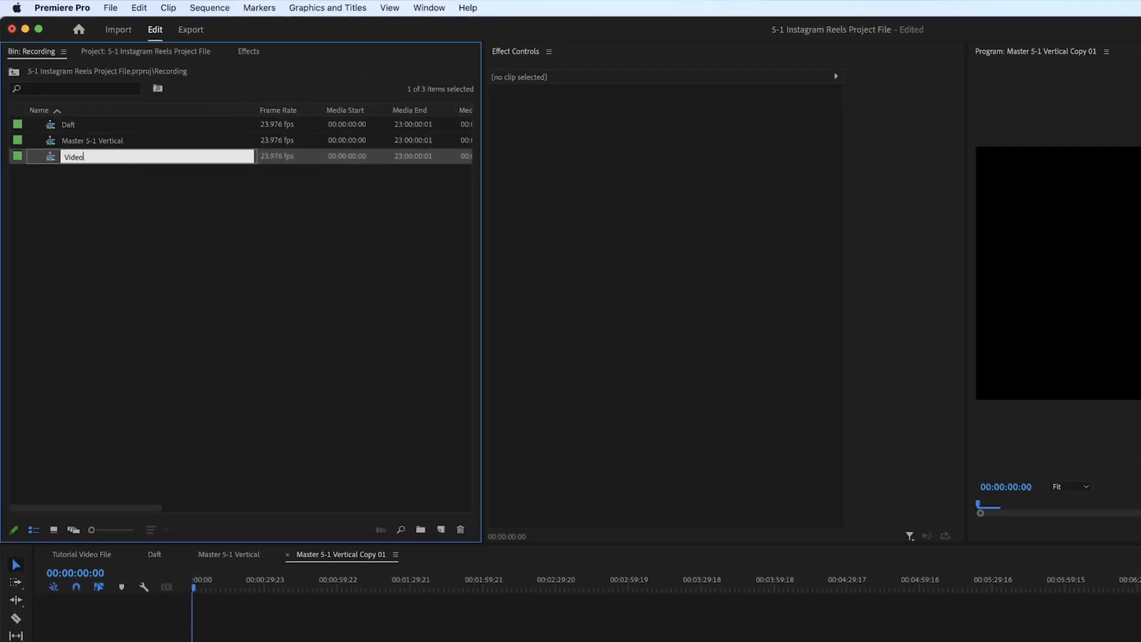
# - Duplicate the Video sequence from its context menu
pyautogui.rightClick(54, 124)
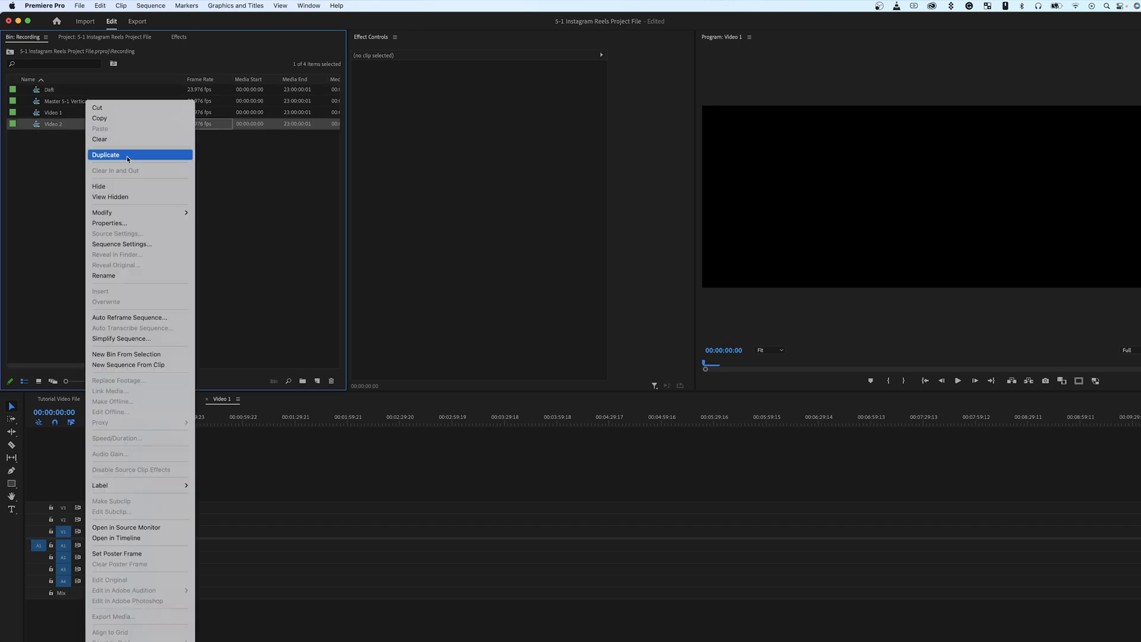
pyautogui.click(106, 154)
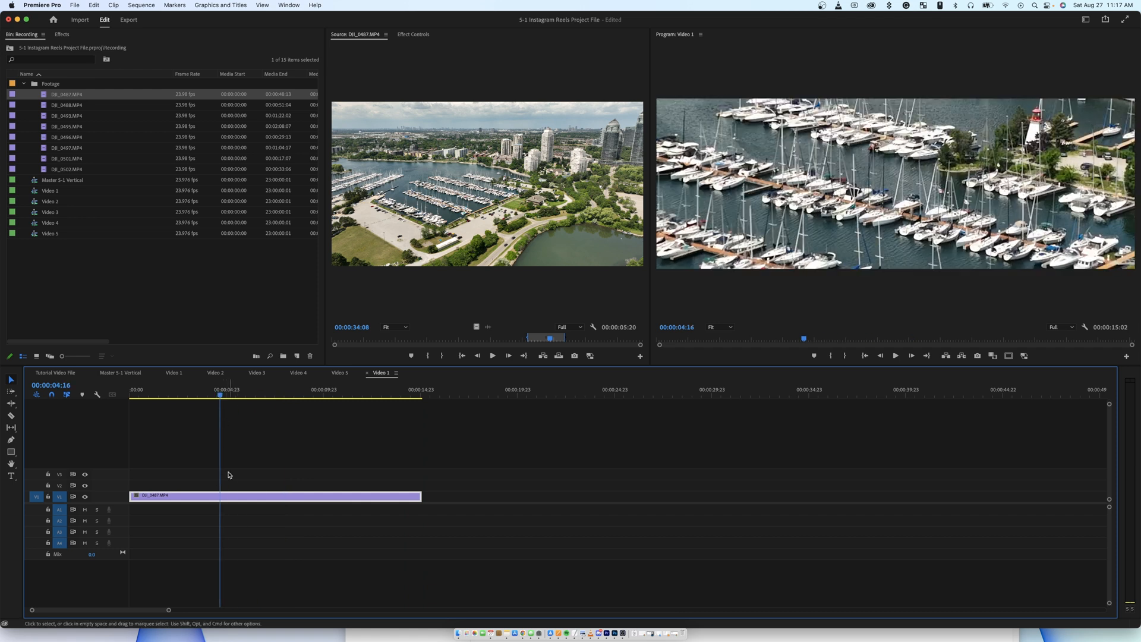
# - Bring up the Master 5-1 Vertical sequence in the timeline
pyautogui.click(412, 35)
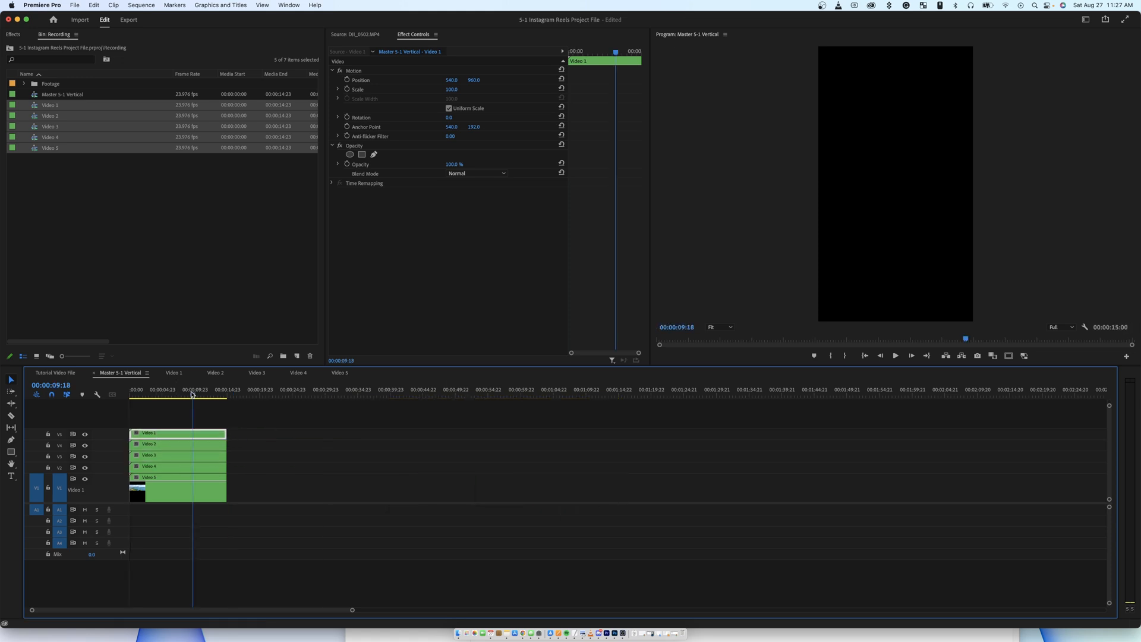
# - Switch to a different workspace layout from the Workspaces menu
pyautogui.click(1086, 19)
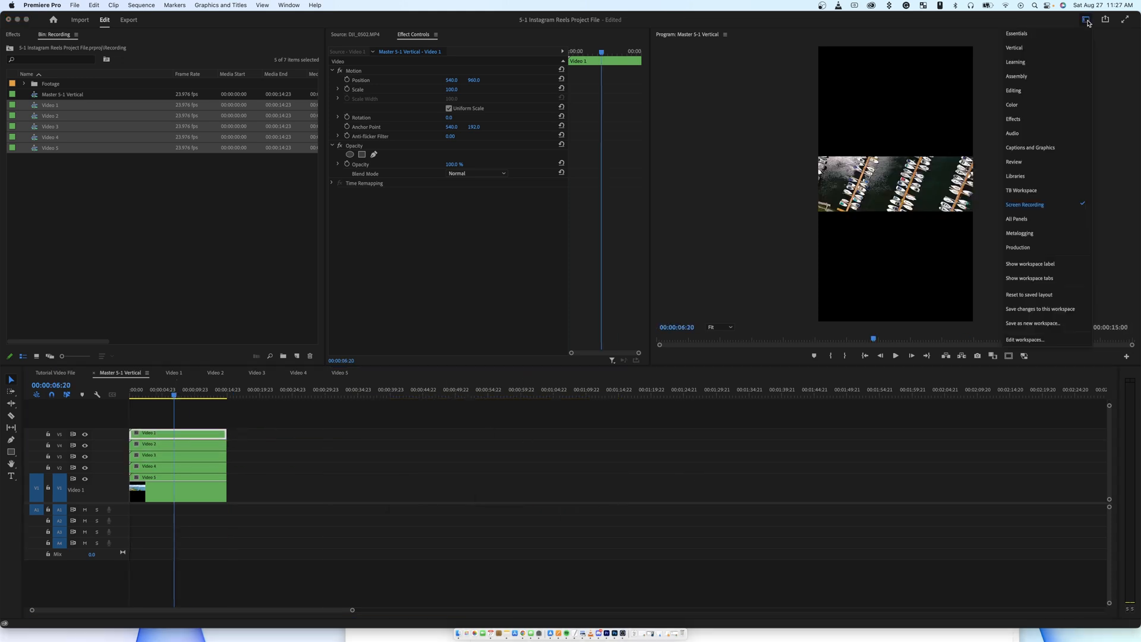
pyautogui.click(1086, 19)
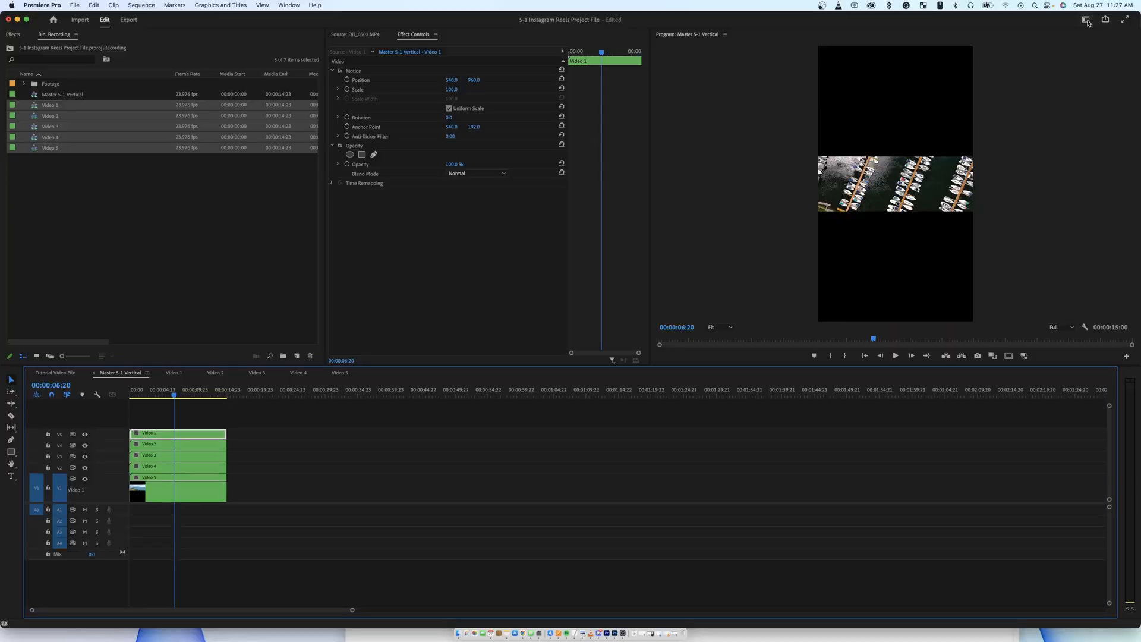
pyautogui.click(1085, 19)
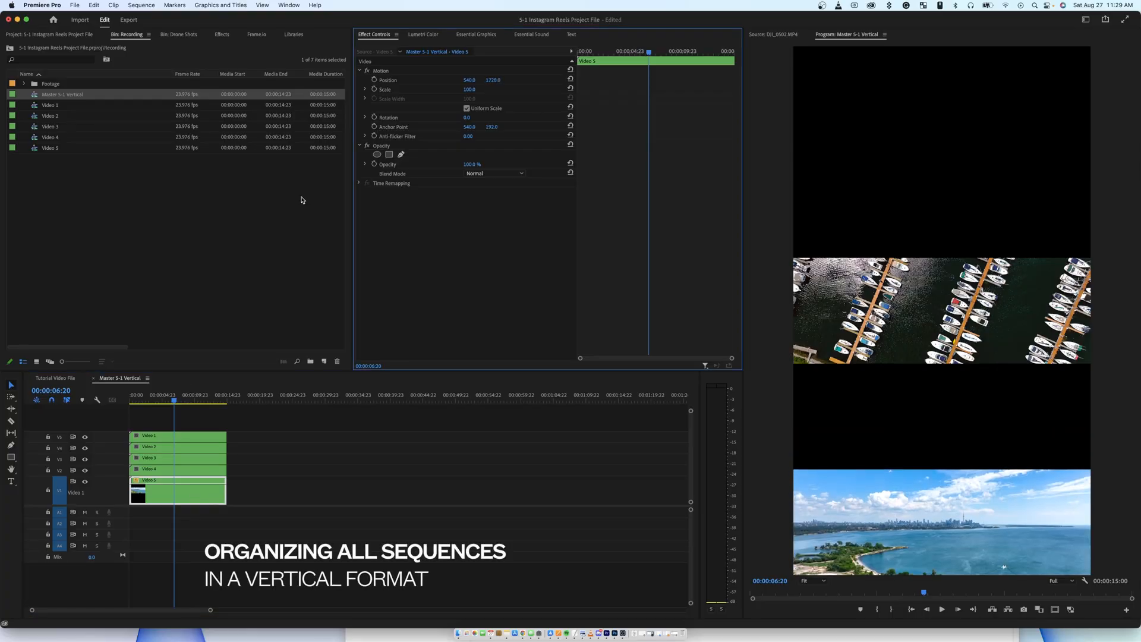
# - Select the Video 4 strip to reposition it, then activate the master sequence
pyautogui.click(175, 469)
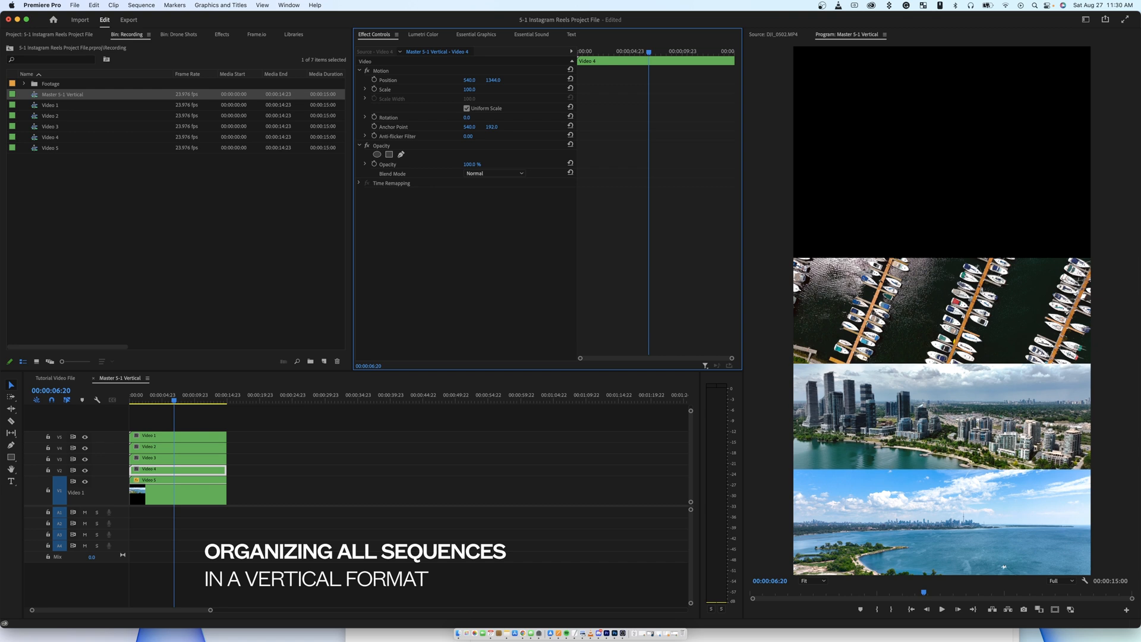
pyautogui.click(178, 435)
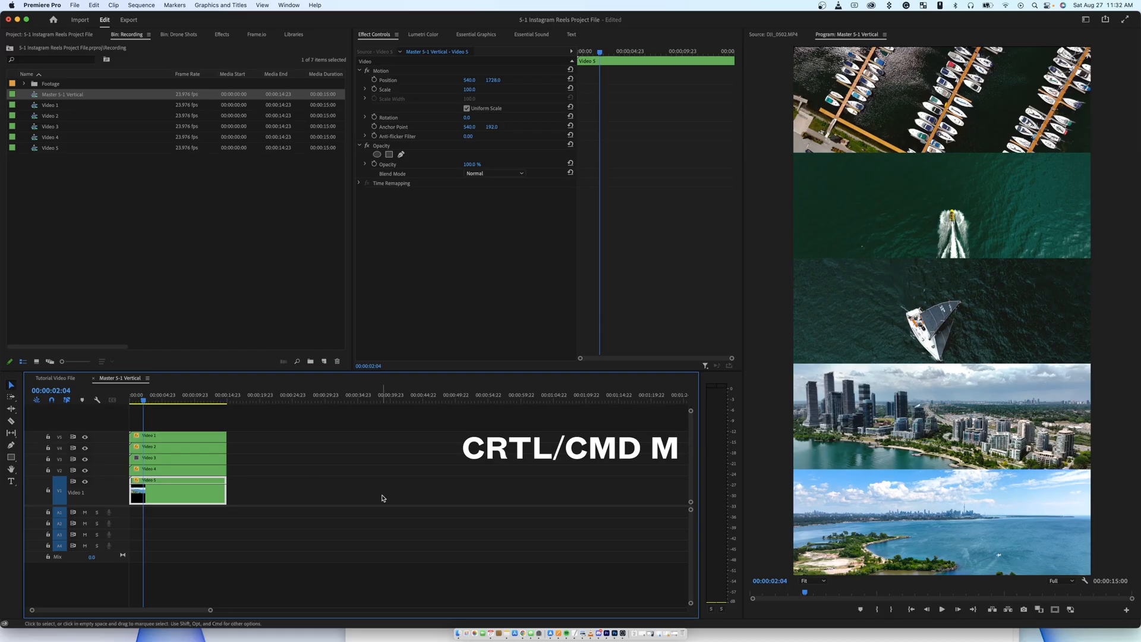
pyautogui.click(128, 20)
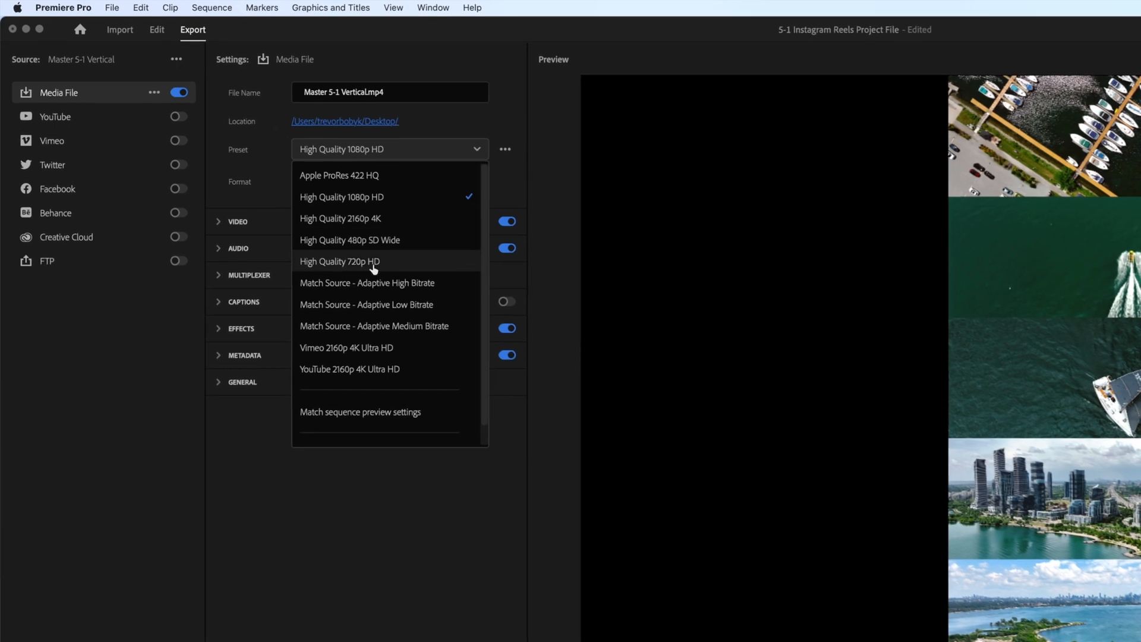
# - Choose the Match Source - Adaptive High Bitrate preset and reveal extra video render options
pyautogui.click(366, 282)
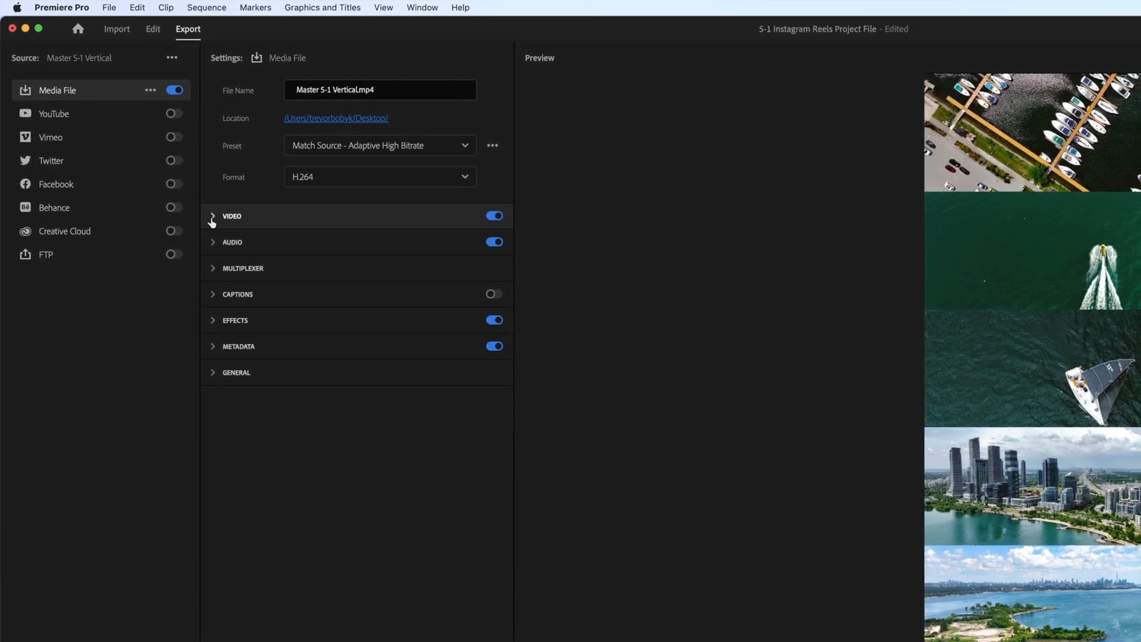
pyautogui.click(213, 215)
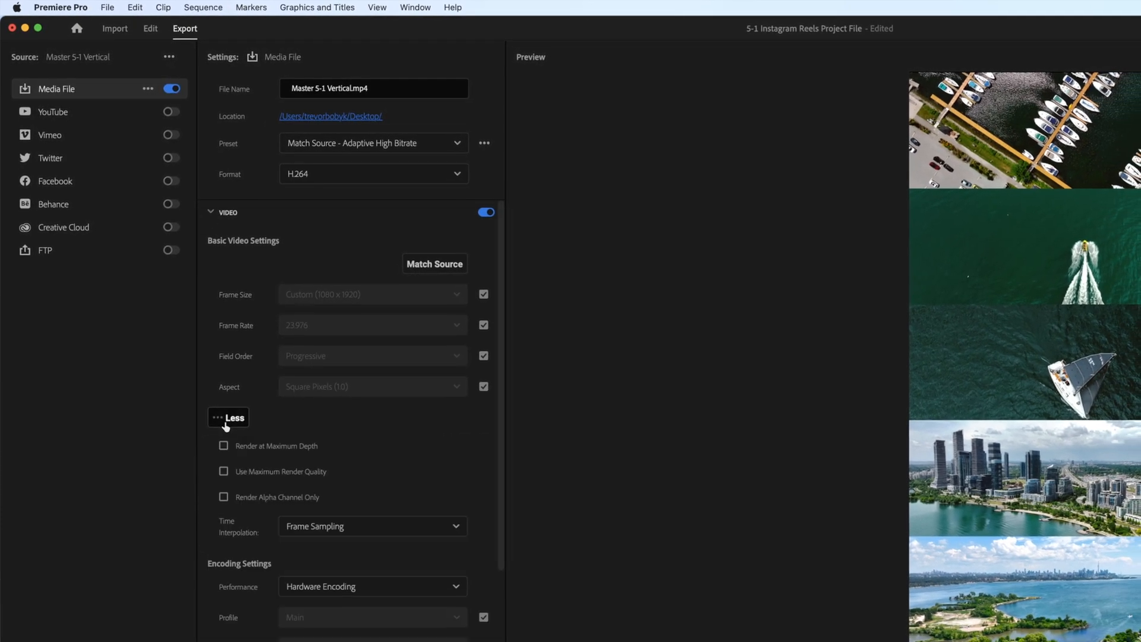
pyautogui.click(224, 447)
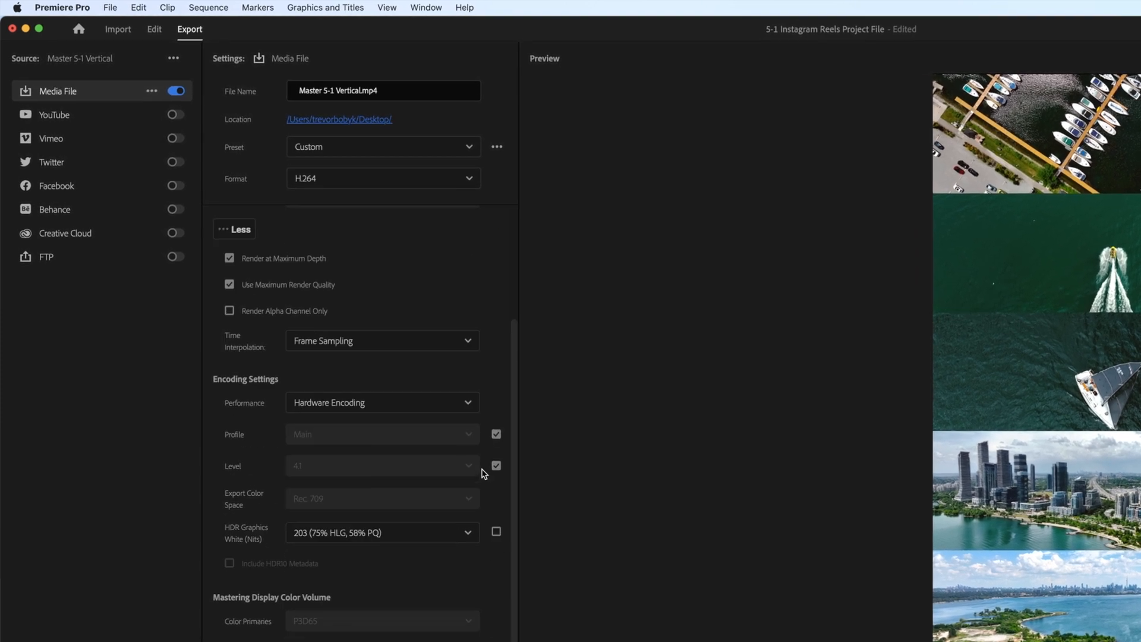
pyautogui.scroll(-3)
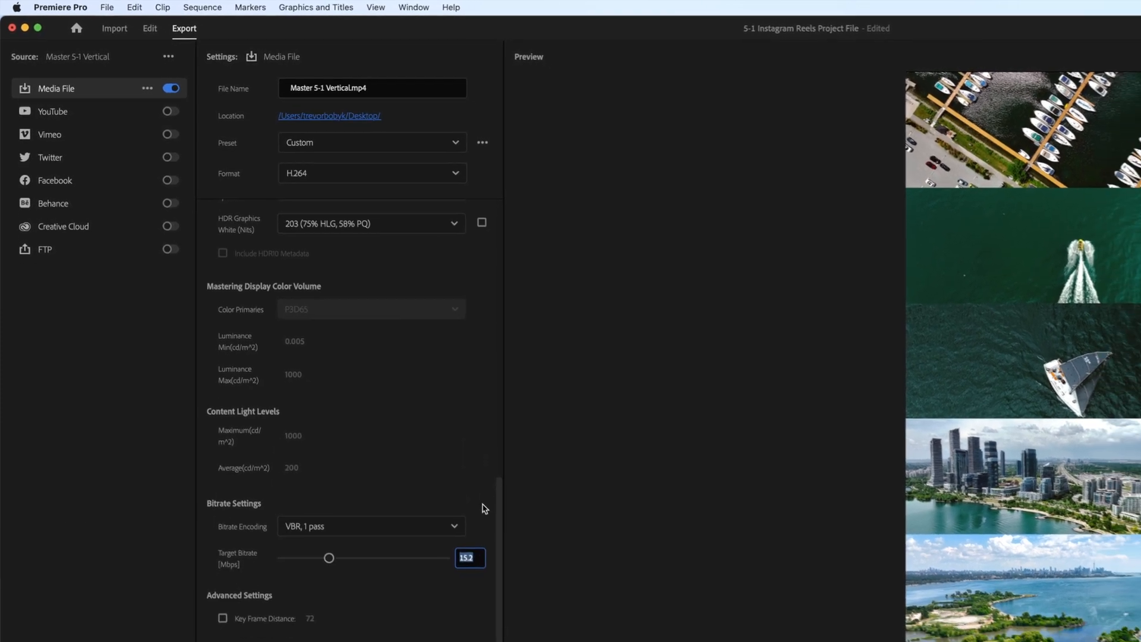